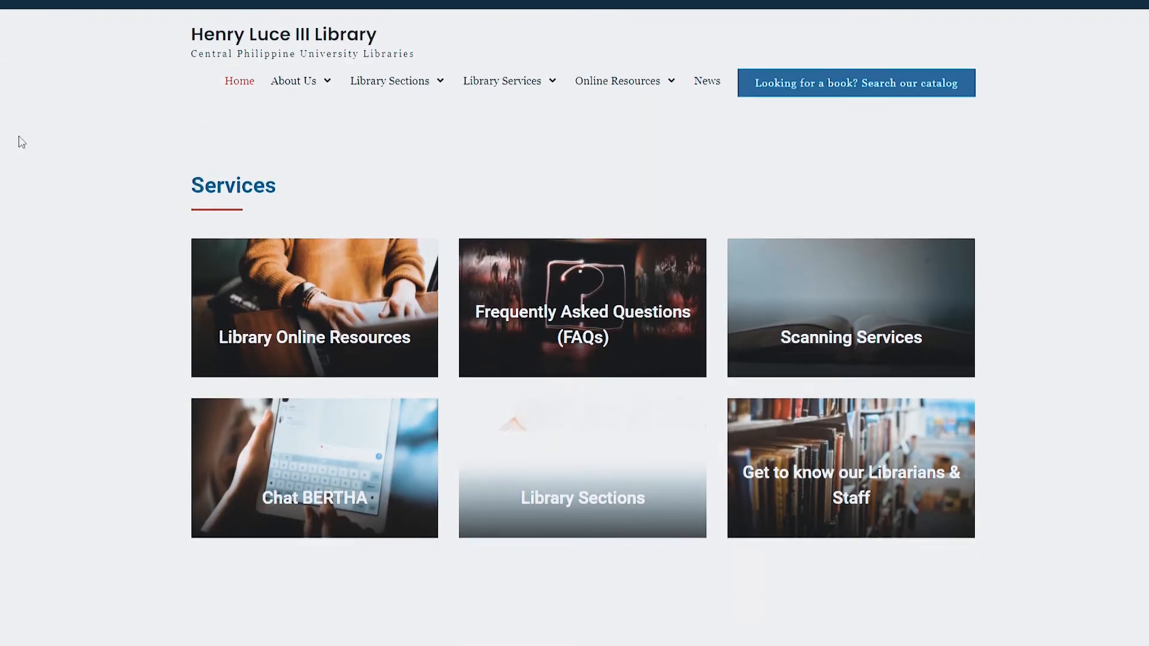
# Scroll down the home page to the news post announcing the BAHÁNDÌAN repository launch.
pyautogui.scroll(-3)
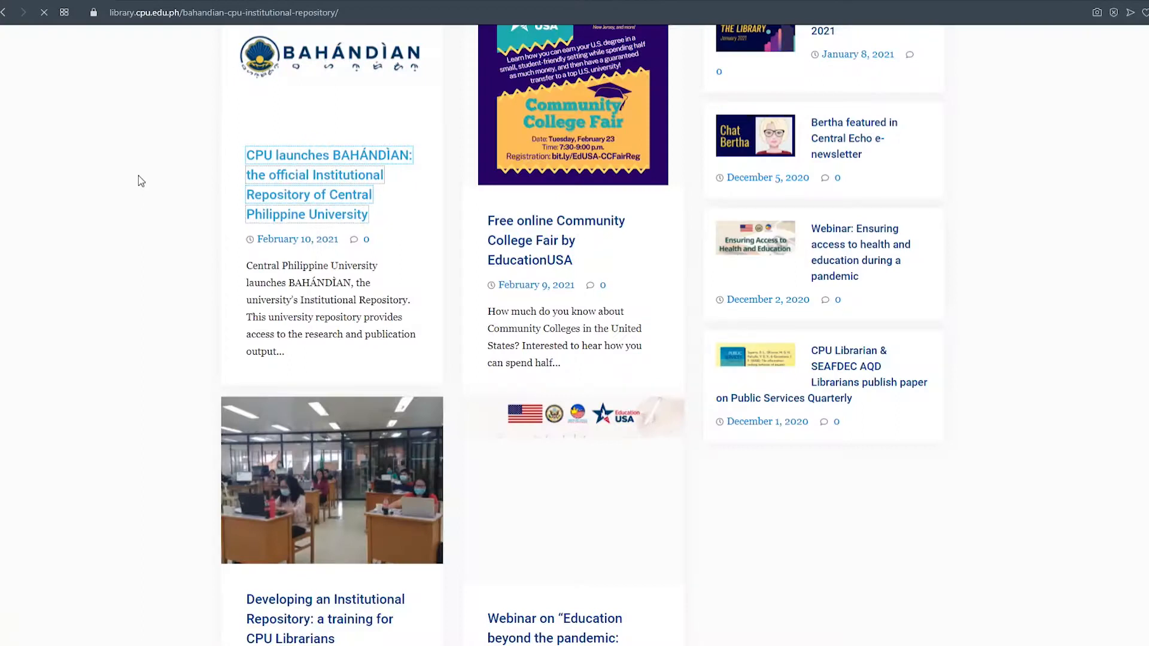
# Open the 'CPU launches BAHÁNDÌAN' post and read through to the Reusable FAIR principles.
pyautogui.click(329, 184)
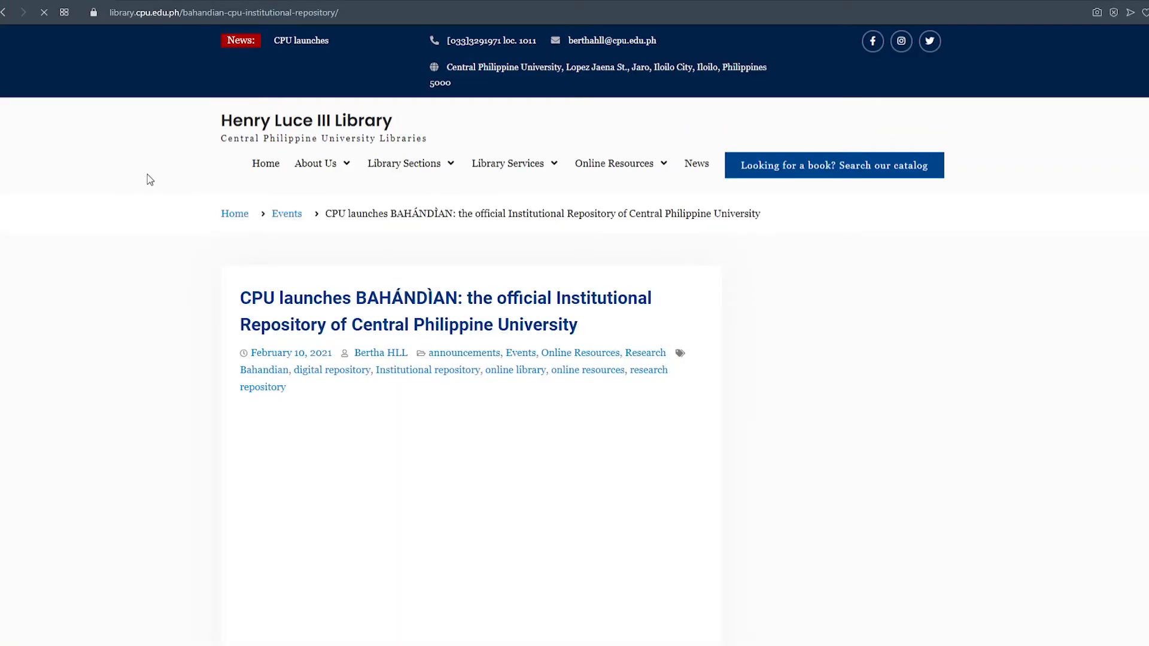
pyautogui.scroll(-3)
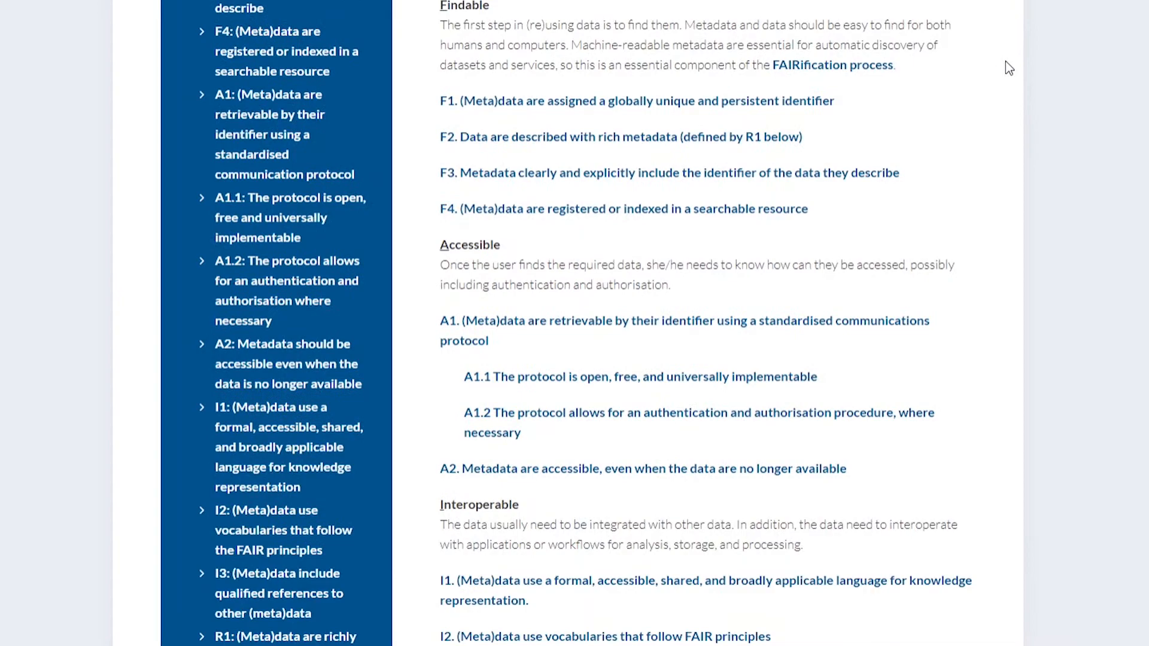
pyautogui.scroll(-3)
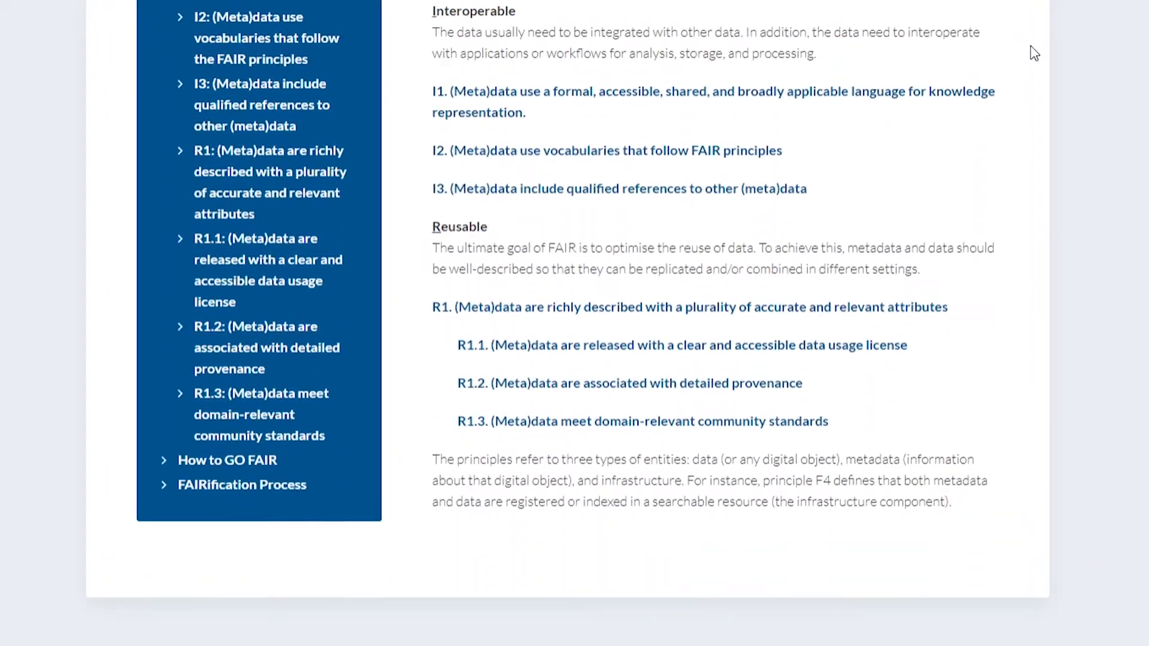